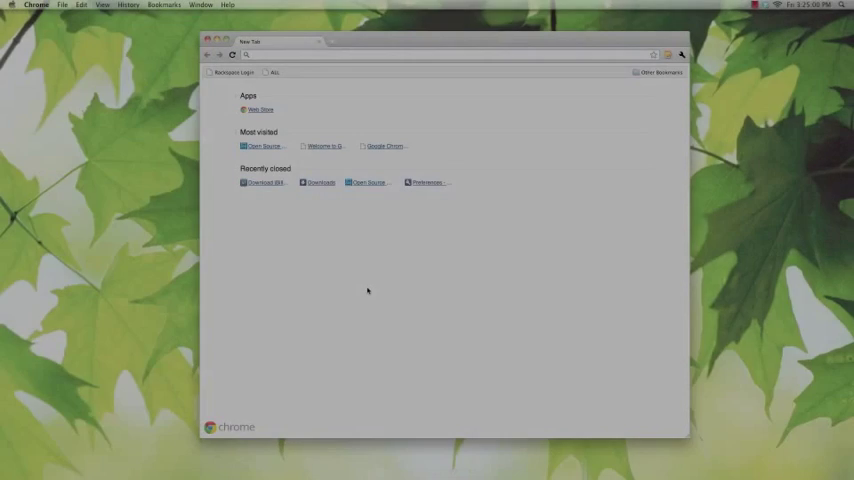
Download jbilling-3_0_0-RC1.zip from the Download page at jbilling.com.
{"action": "type", "text": "jbilling.com/download"}
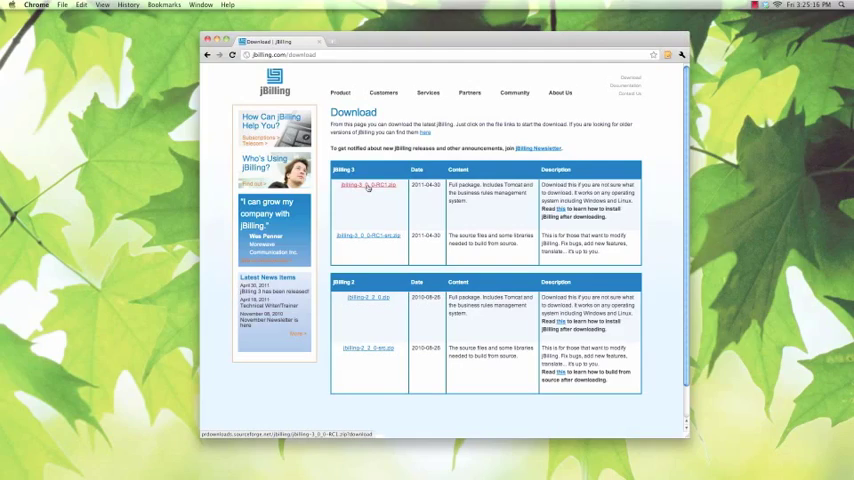
{"action": "left_click", "coordinate": [368, 186]}
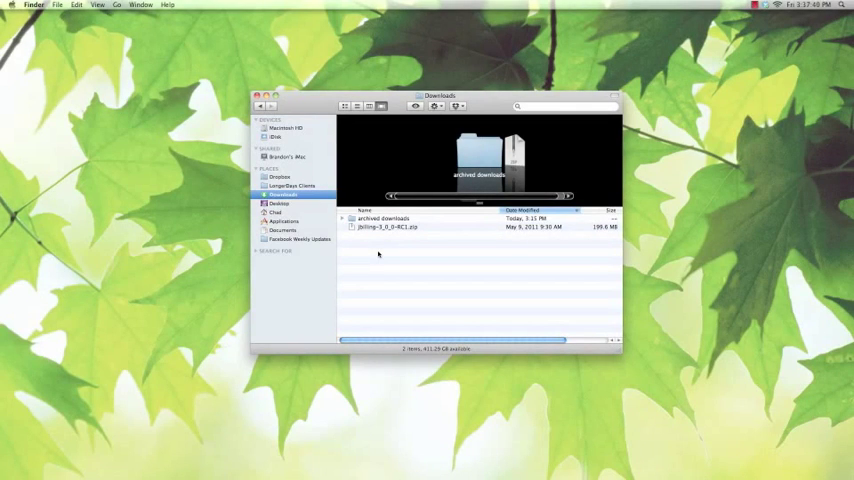
{"action": "mouse_move", "coordinate": [382, 228]}
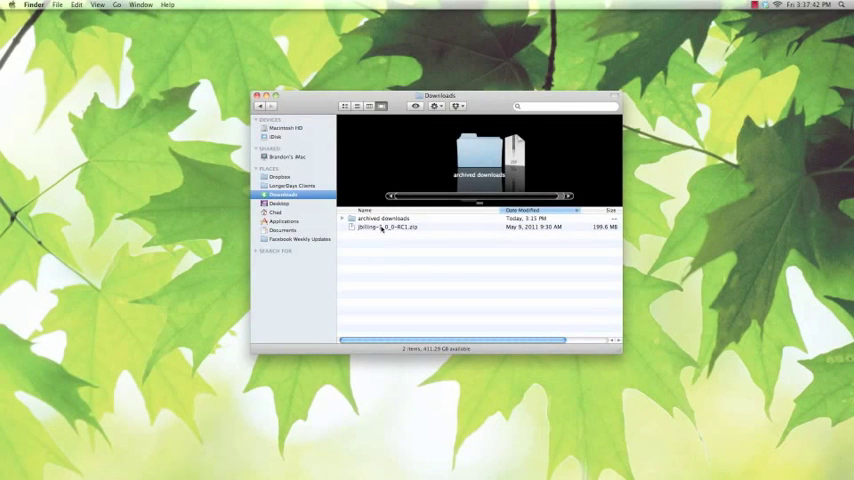
Extract jbilling-3_0_0-RC1.zip in Downloads into the jbilling-community-3.0-rc1 folder.
{"action": "double_click", "coordinate": [387, 226]}
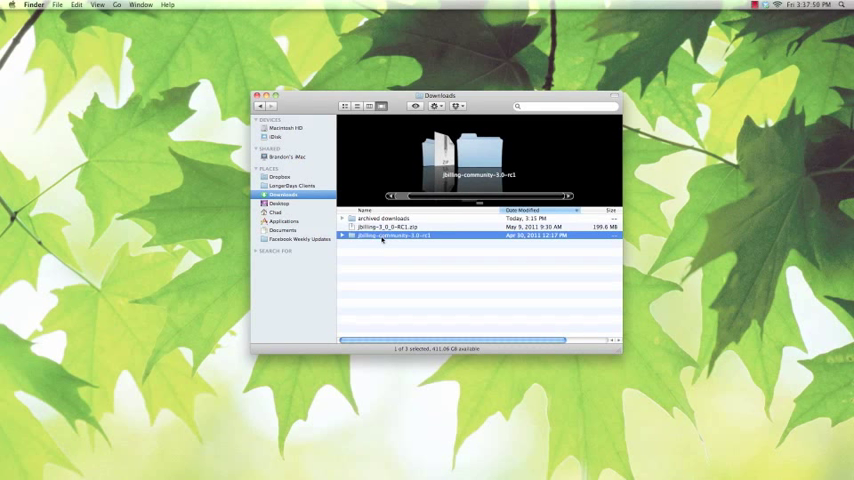
Copy the jbilling-community-3.0-rc1 contents into ~/jbilling-install and open that folder.
{"action": "double_click", "coordinate": [394, 235]}
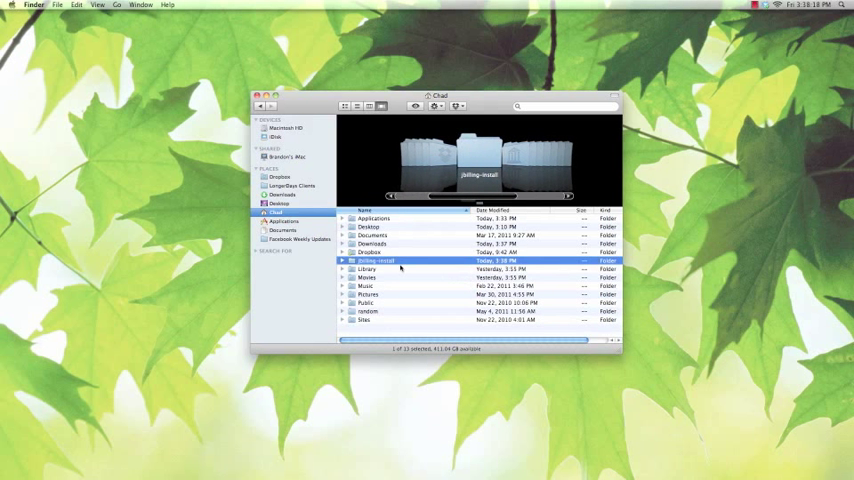
{"action": "double_click", "coordinate": [383, 261]}
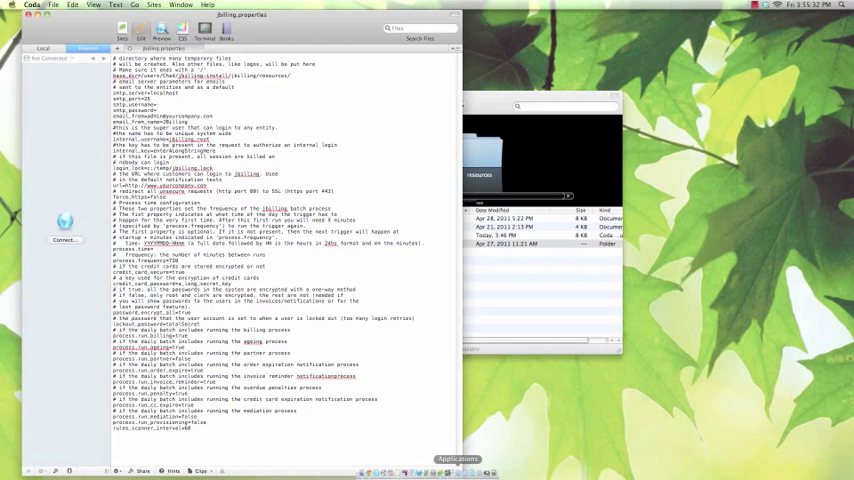
Export JBILLING_HOME=~/jbilling-install/ and cd into ~/jbilling-install/bin in Terminal.
{"action": "left_click", "coordinate": [457, 459]}
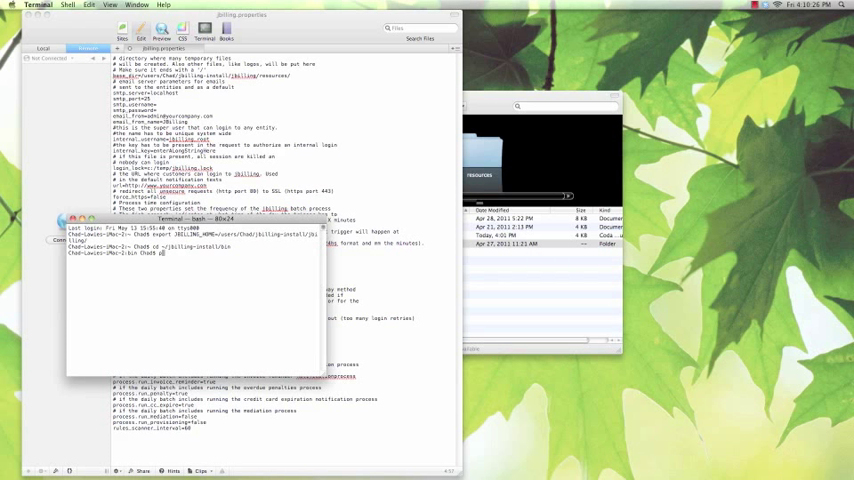
Run pwd, chmod +x *.sh, and ./startup.sh in the bin folder.
{"action": "key", "text": "Return"}
{"action": "type", "text": "chmod"}
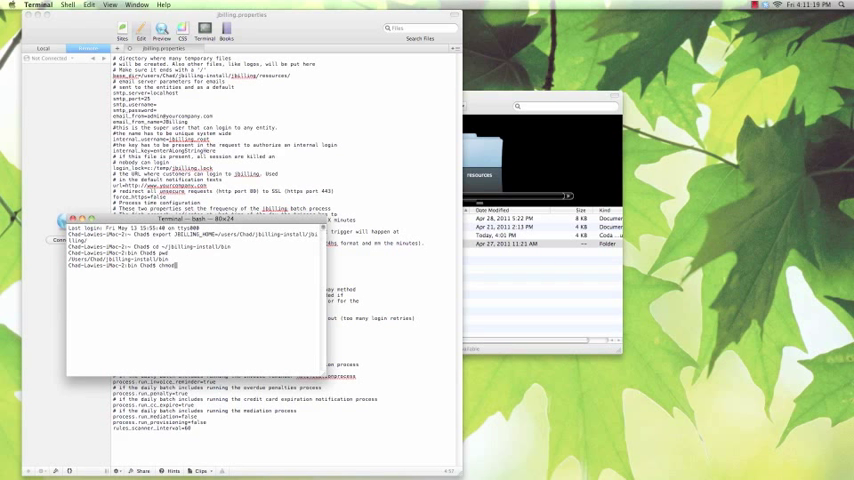
{"action": "type", "text": "+x *.sh"}
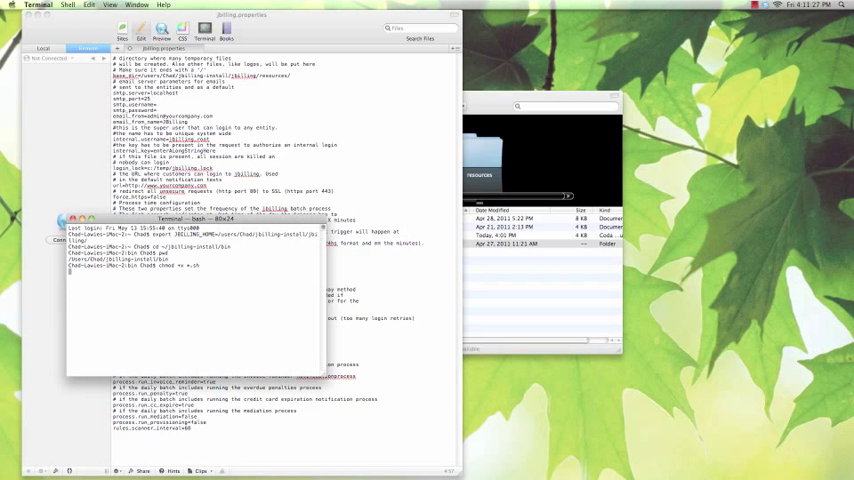
{"action": "key", "text": "Return"}
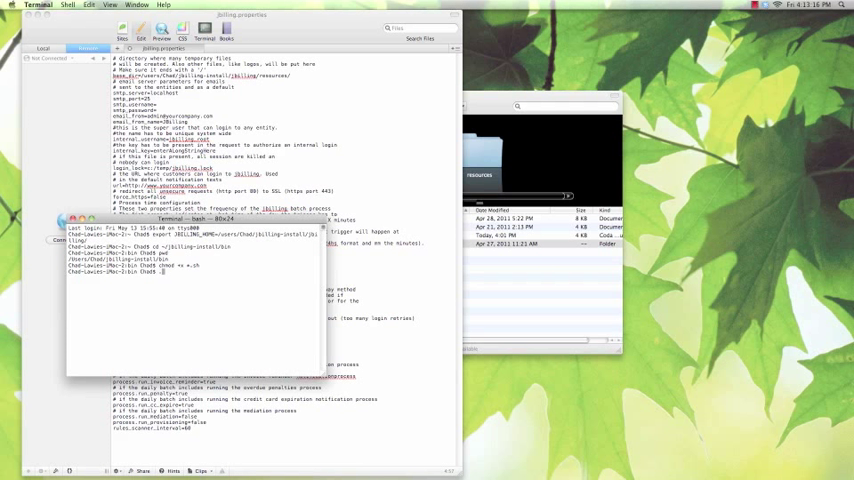
{"action": "type", "text": "./startup.sh"}
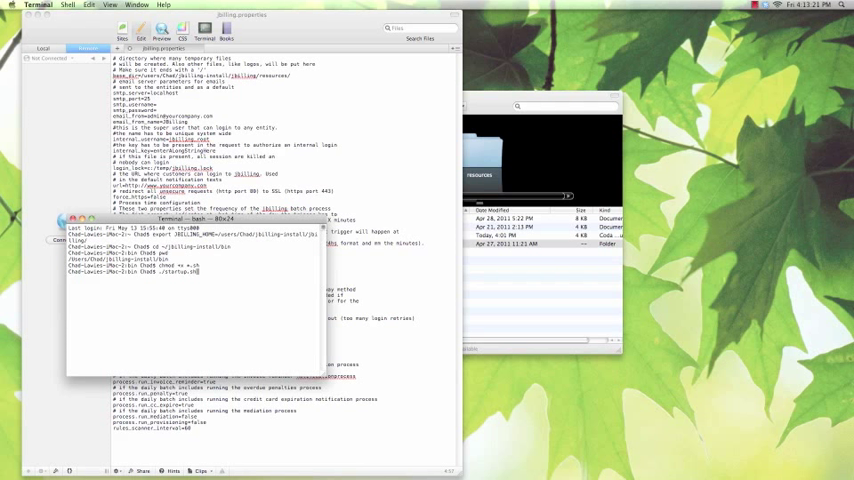
{"action": "key", "text": "Return"}
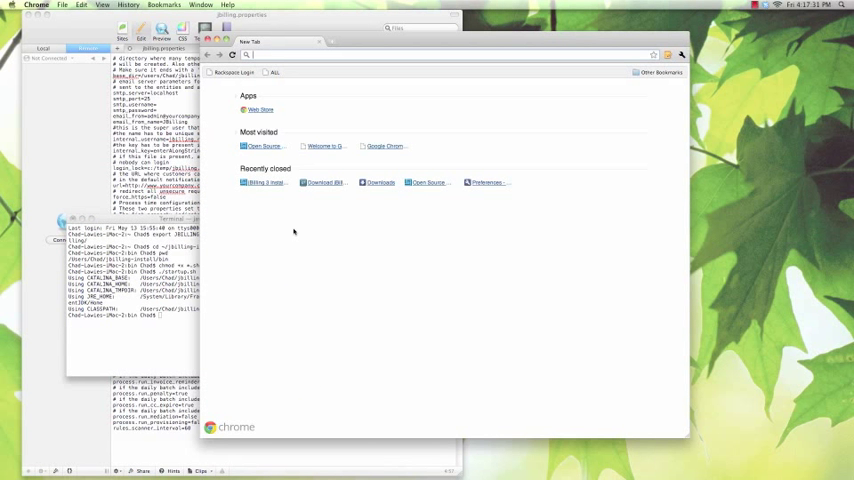
Enter localhost in a new Chrome tab to reach localhost:8080/jbilling/signup.
{"action": "type", "text": "localhost"}
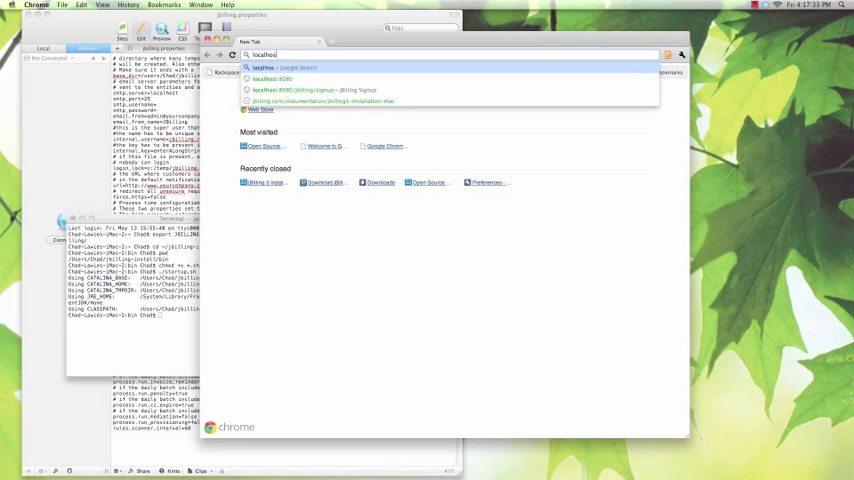